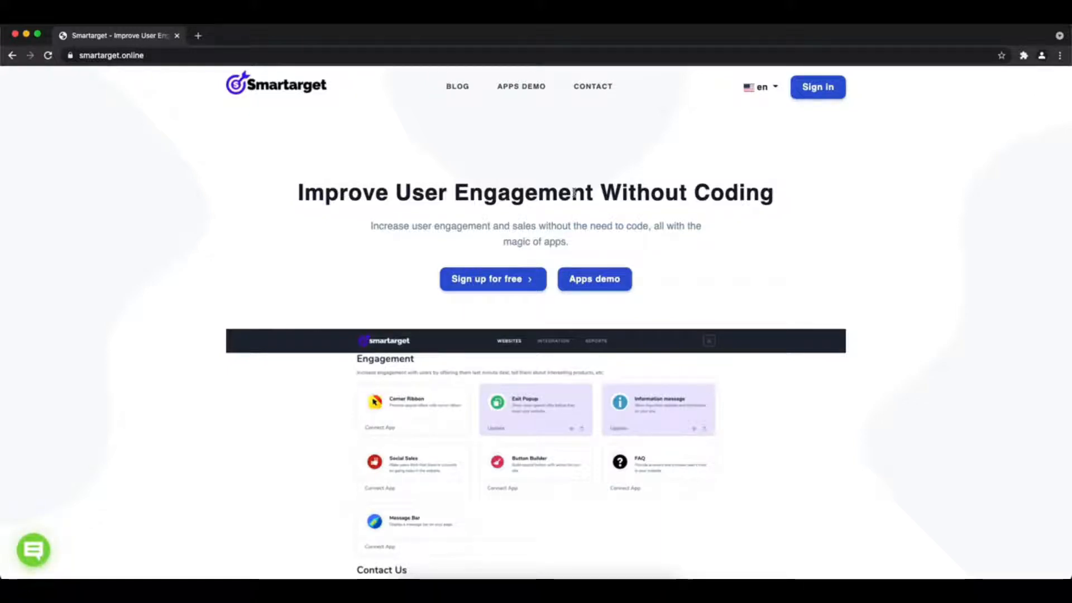
Step: Go to the Apps demo page from the Smartarget homepage
click(522, 86)
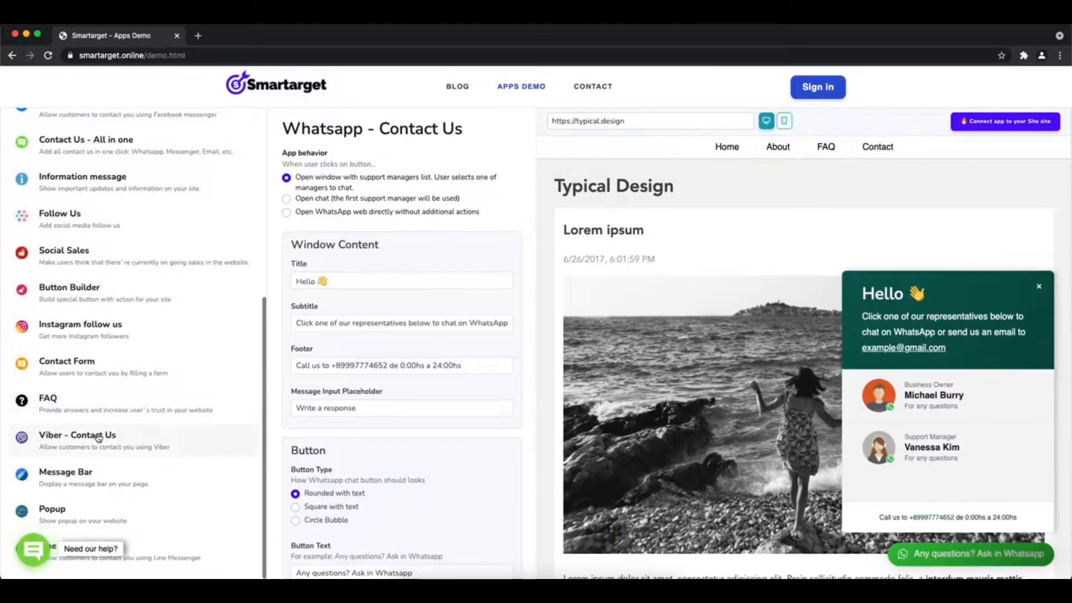
click(77, 435)
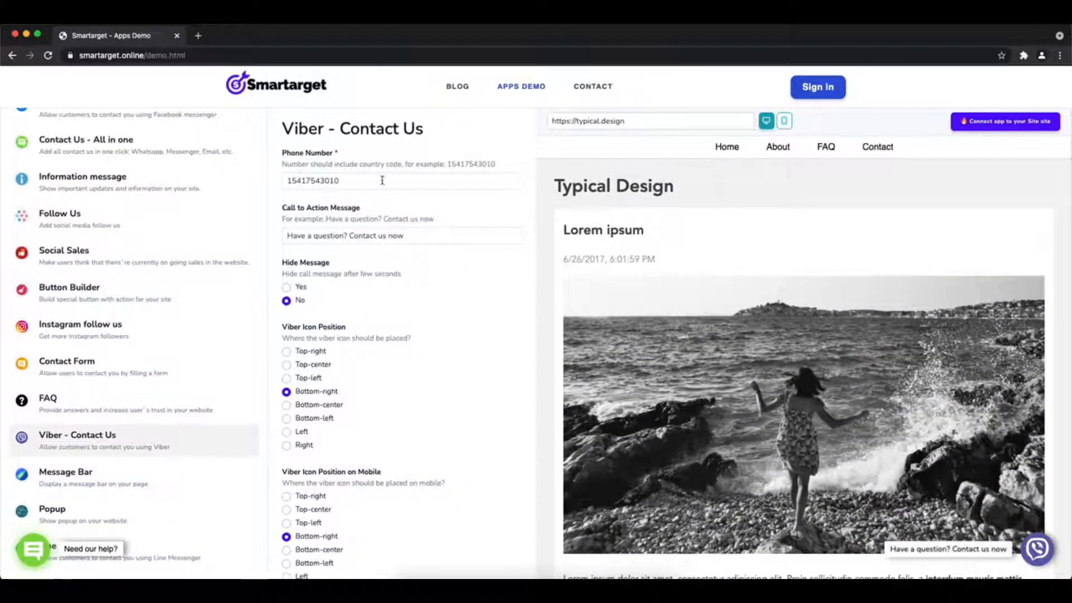
click(382, 181)
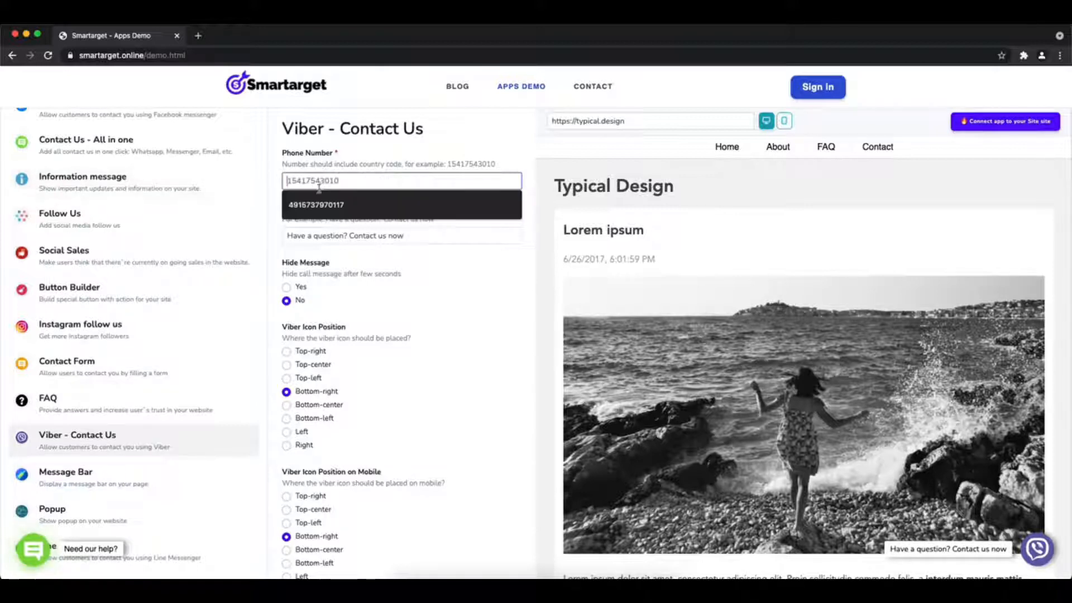
click(315, 204)
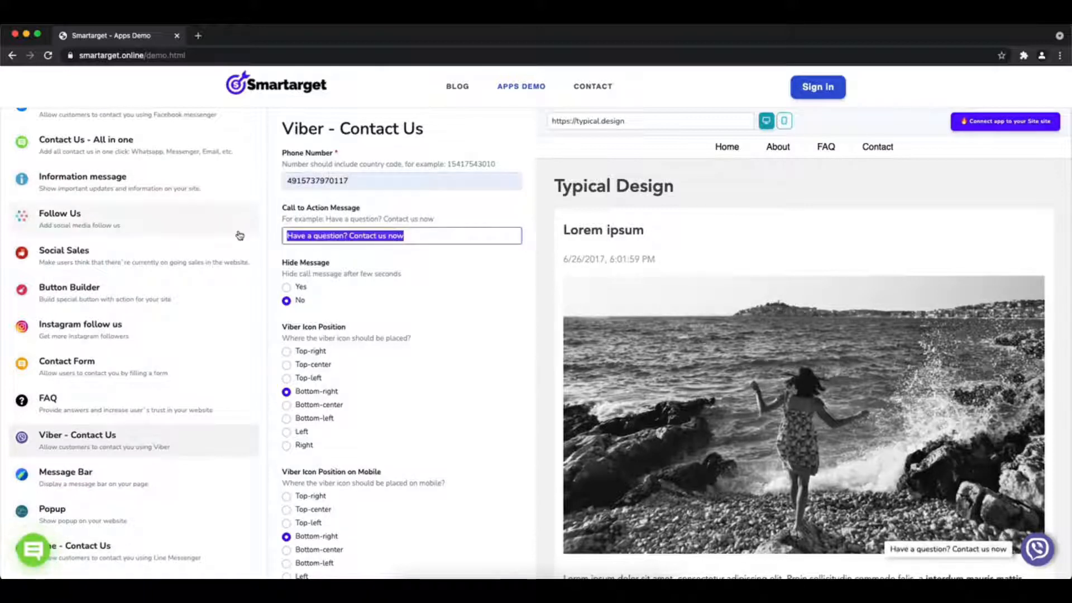
text(Contact Us)
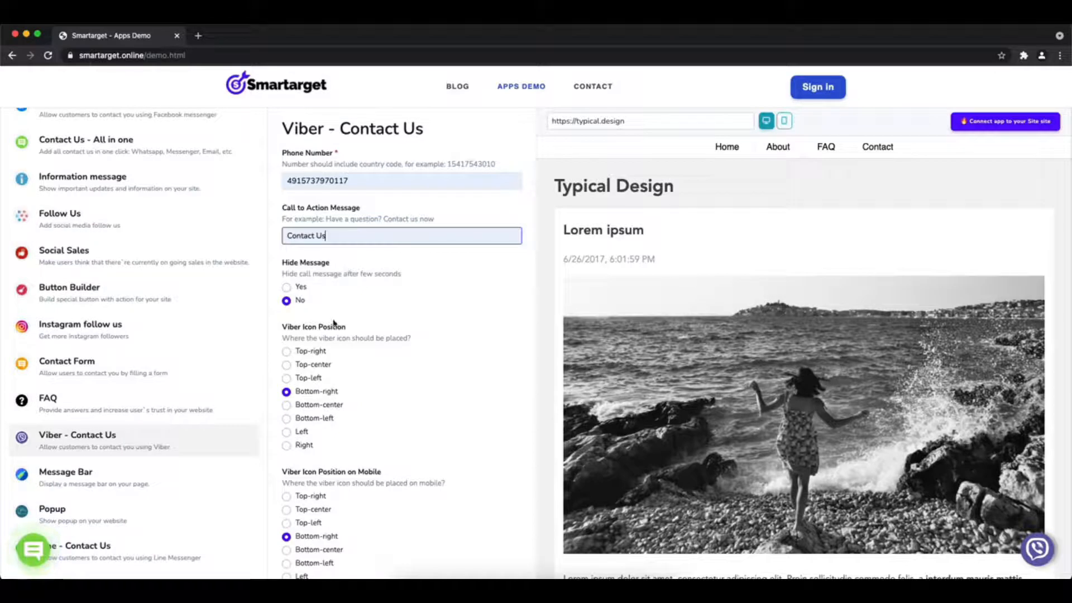
Step: Place the Viber icon top-right on mobile, enter the website URL and continue integration
click(287, 364)
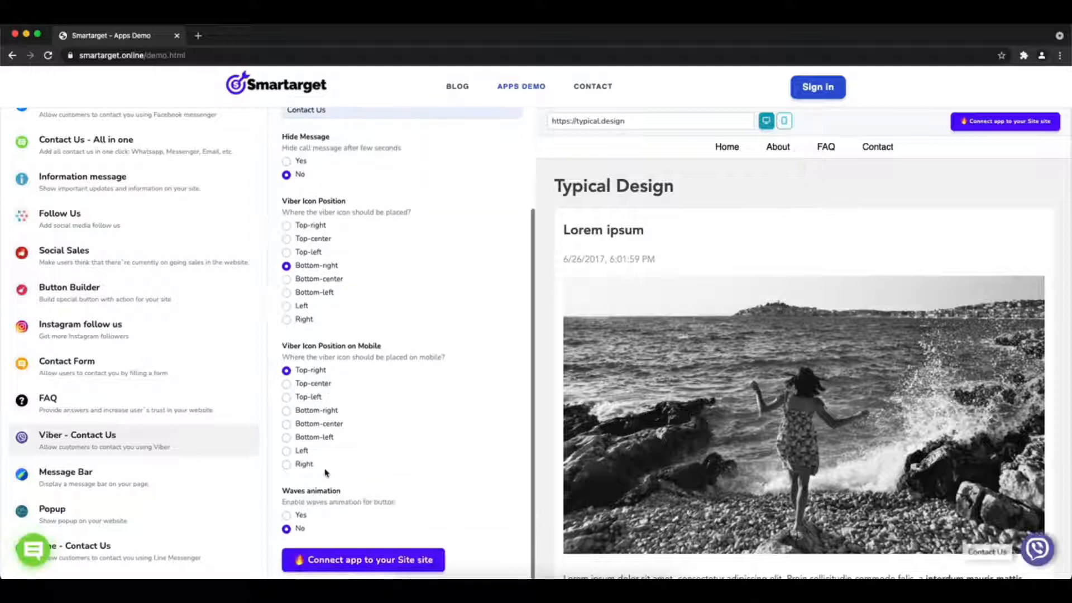
click(287, 515)
text(h)
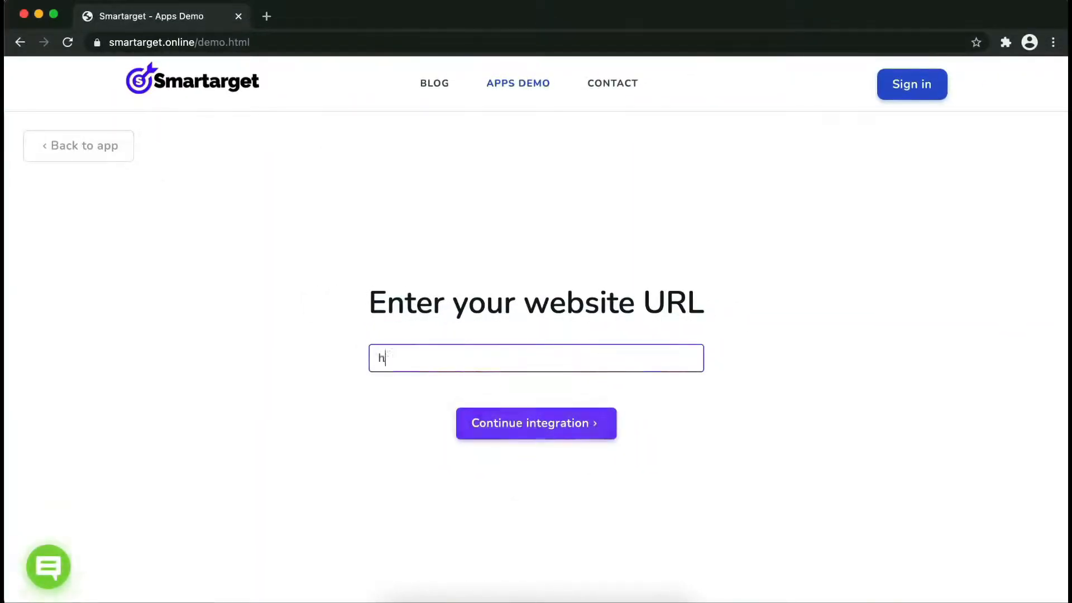
text(ttps://ex)
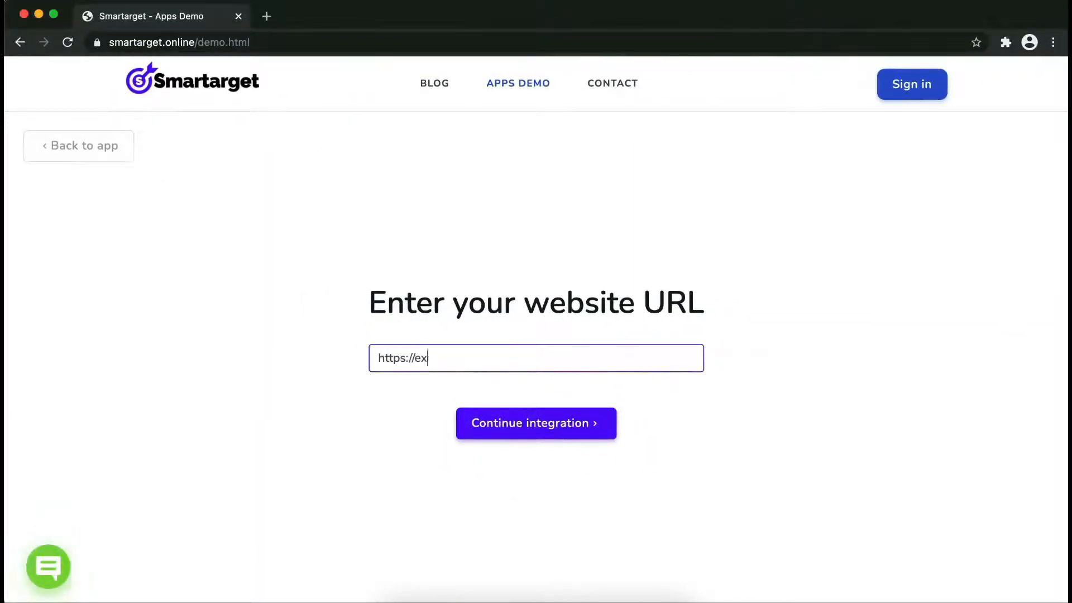
click(536, 422)
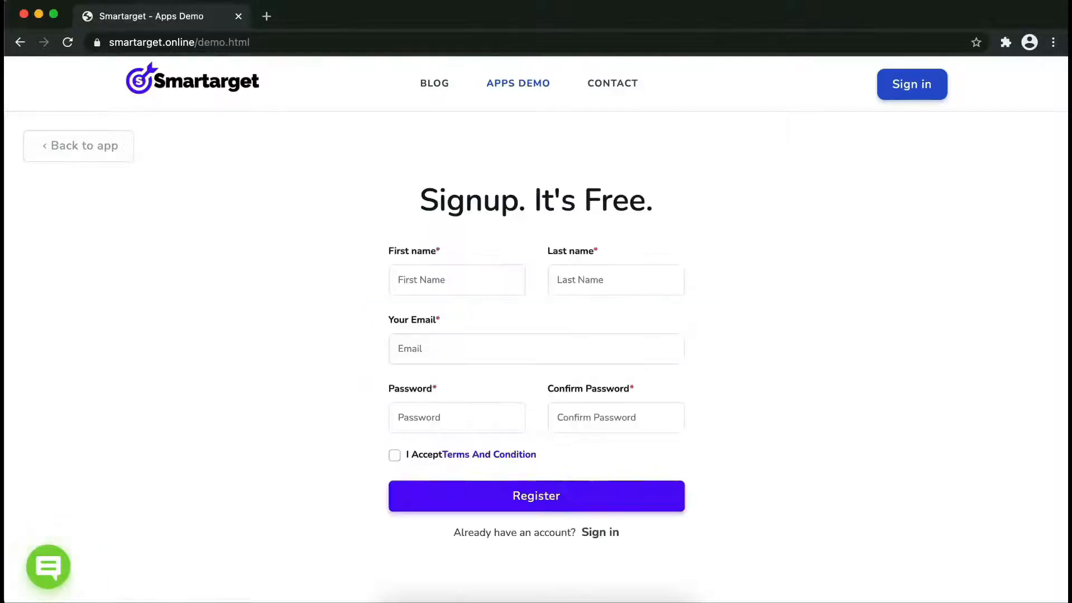
Step: Fill the signup form starting with first name 'jon' and submit the registration
click(457, 279)
text(John)
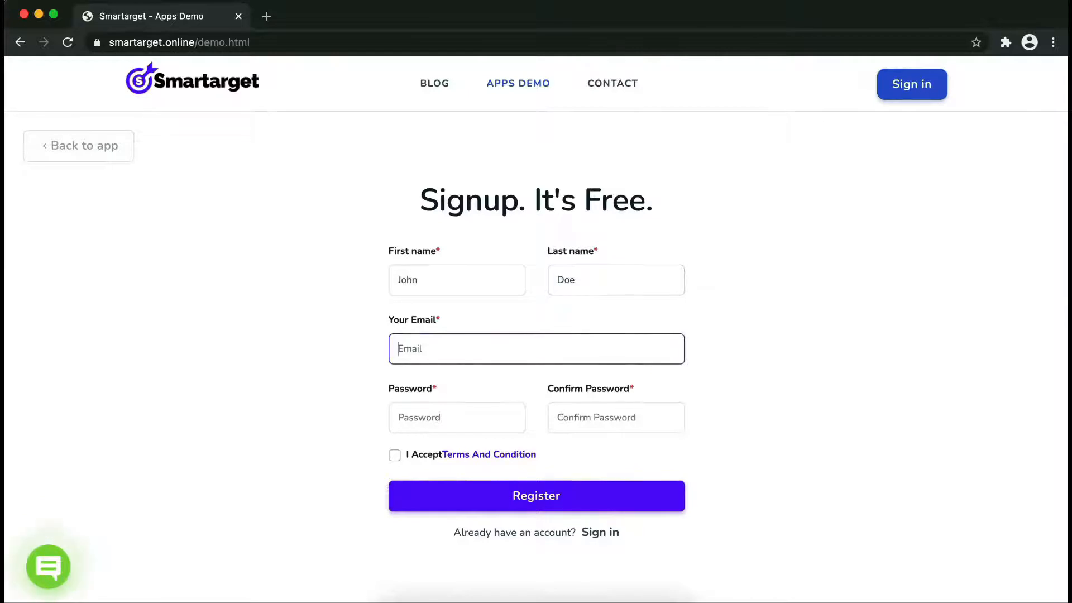
text(jon)
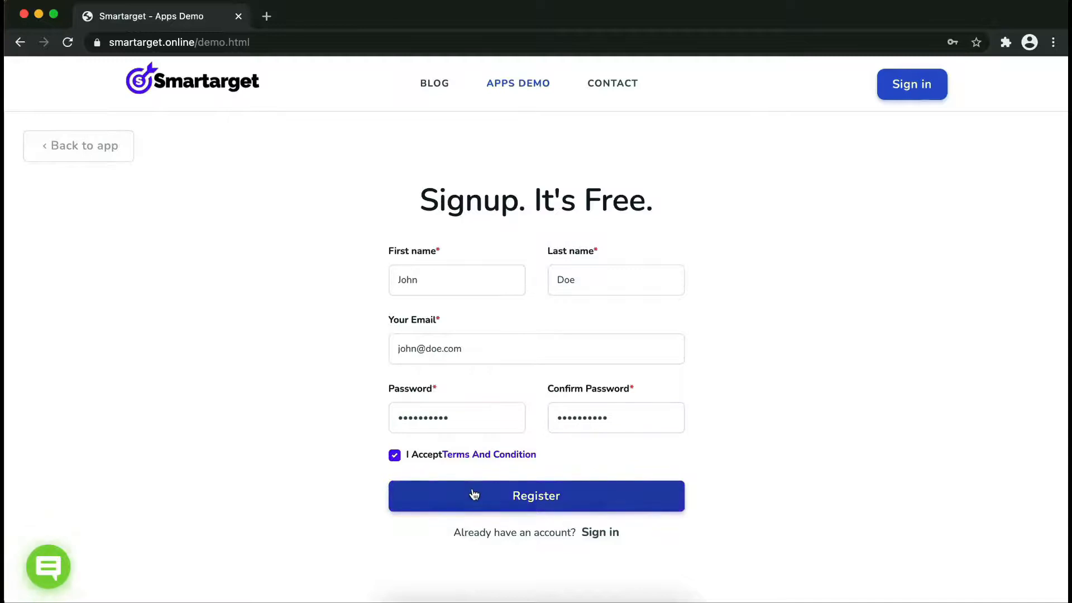
click(536, 496)
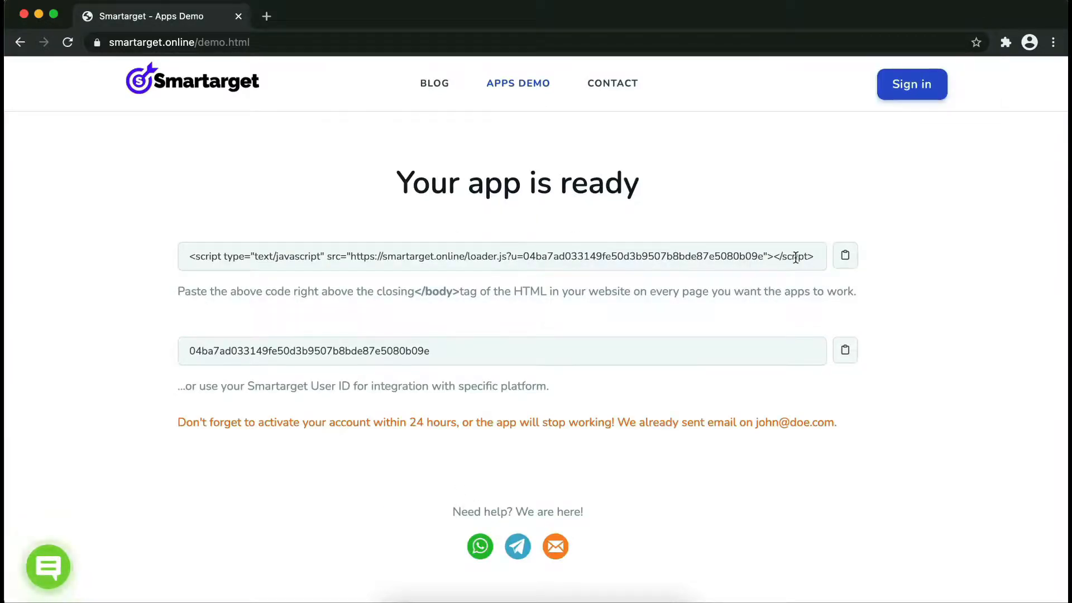
Step: Copy the integration script and select the </body> tag in the paste instructions
click(846, 255)
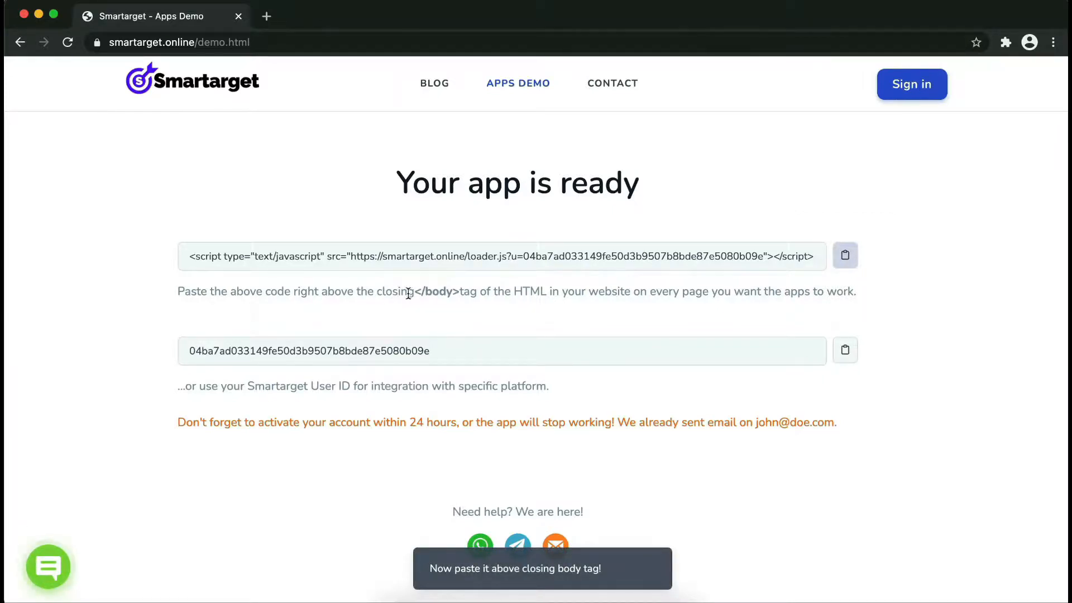
double_click(436, 292)
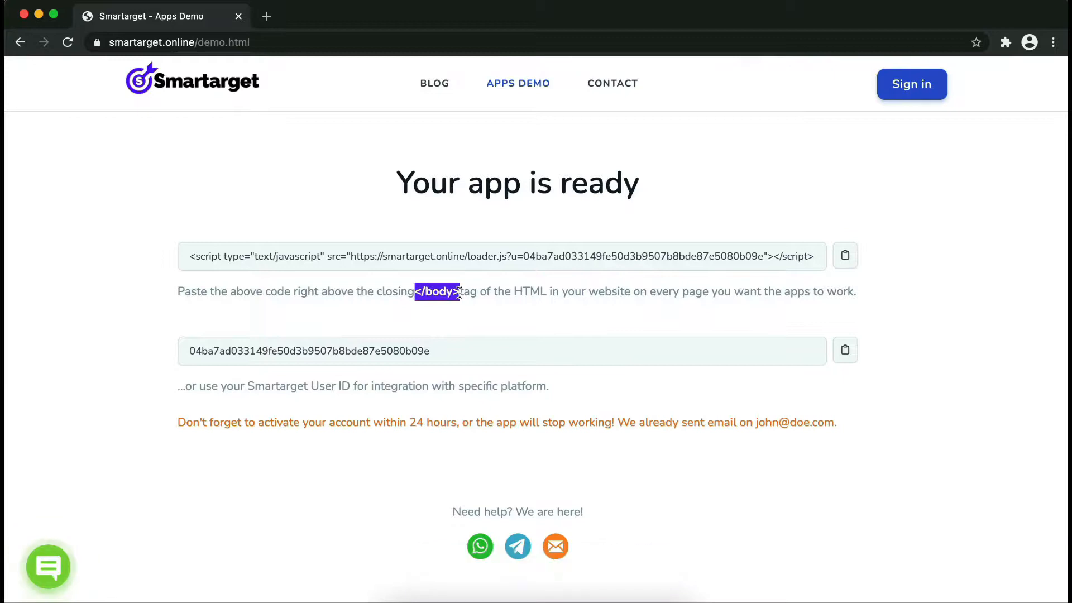